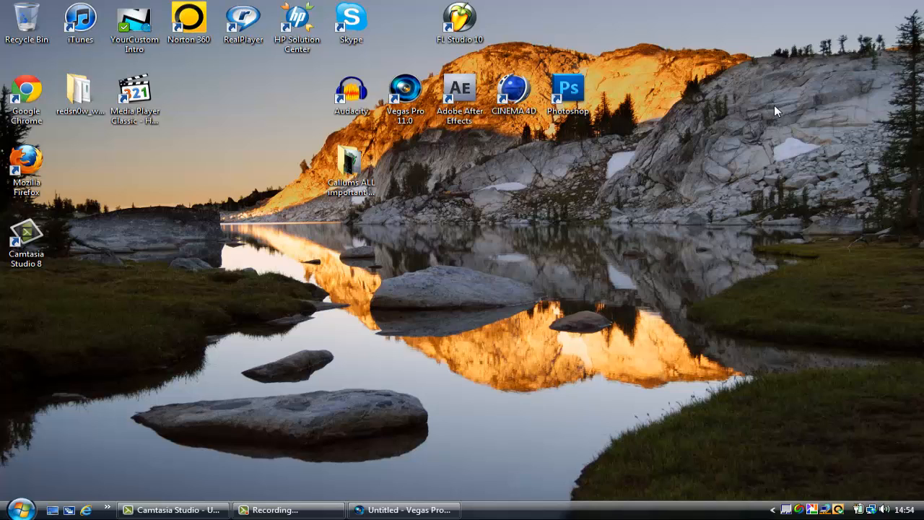
mouse_move(767, 173)
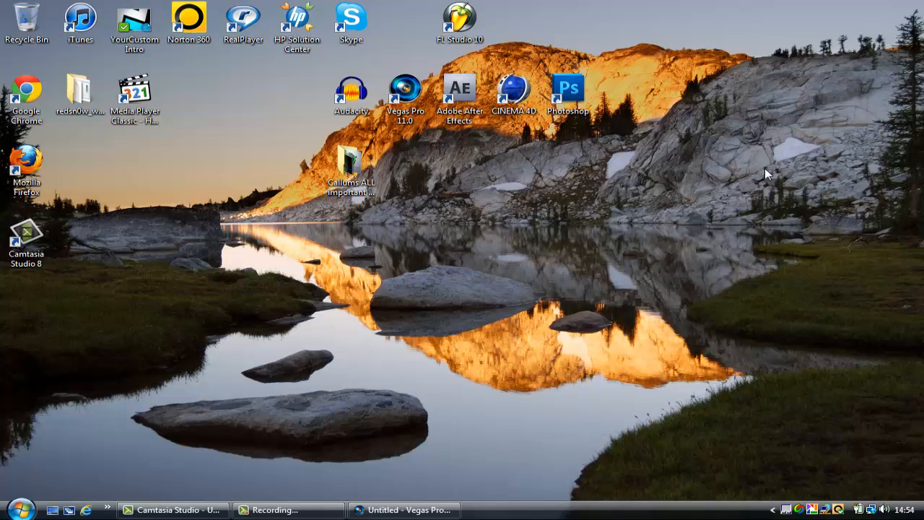
mouse_move(329, 223)
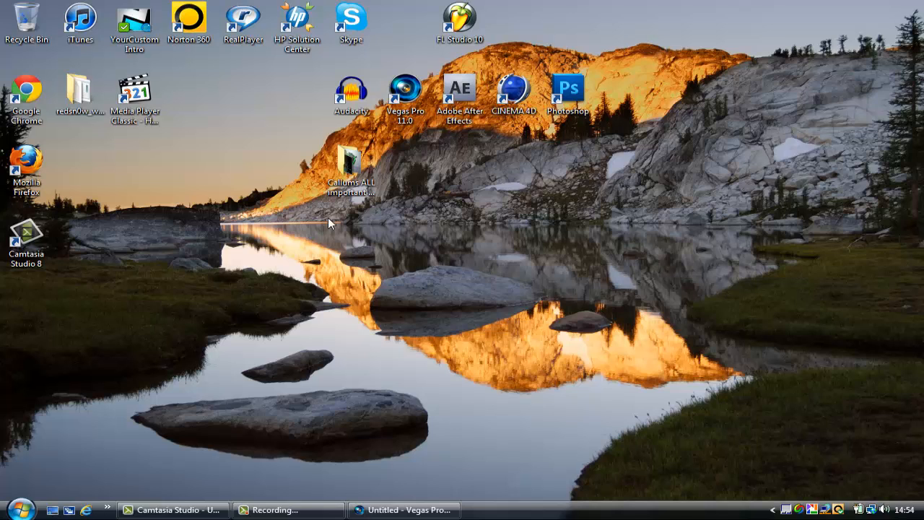
mouse_move(103, 249)
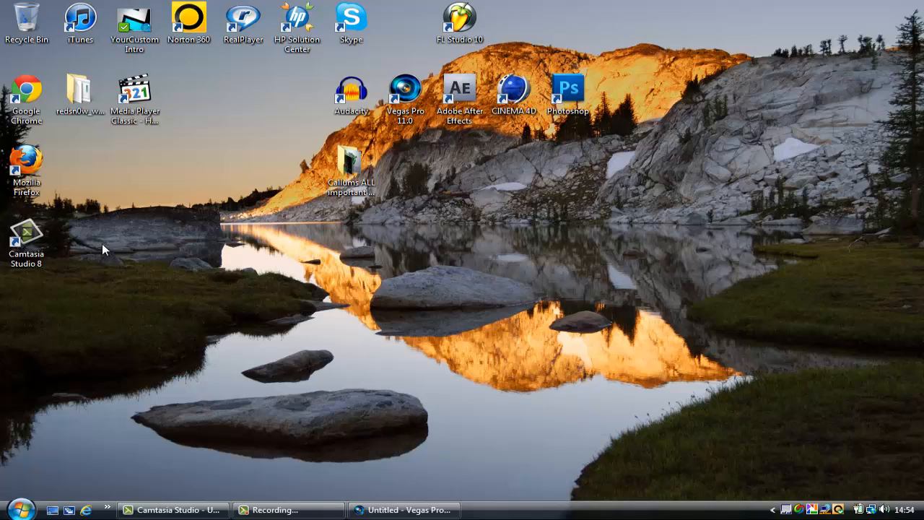
mouse_move(426, 422)
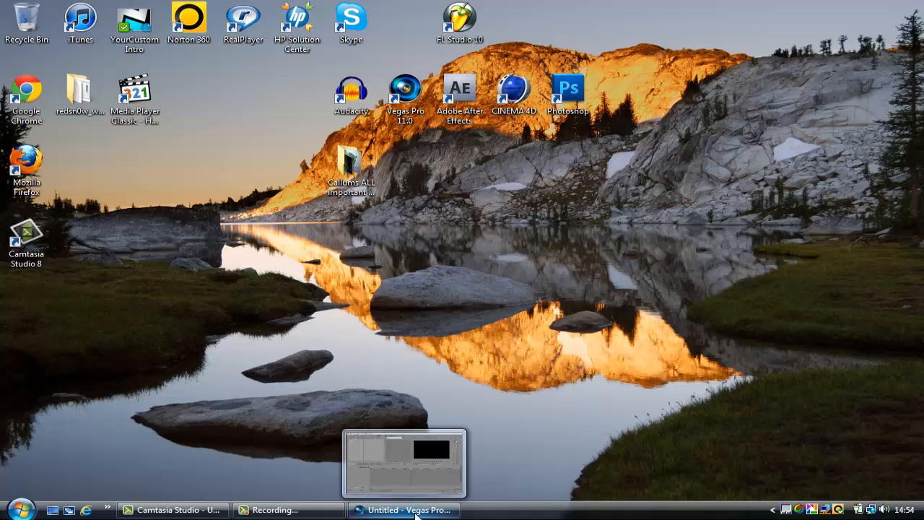
Import Intervention.wav into the project media from the File menu
left_click(405, 510)
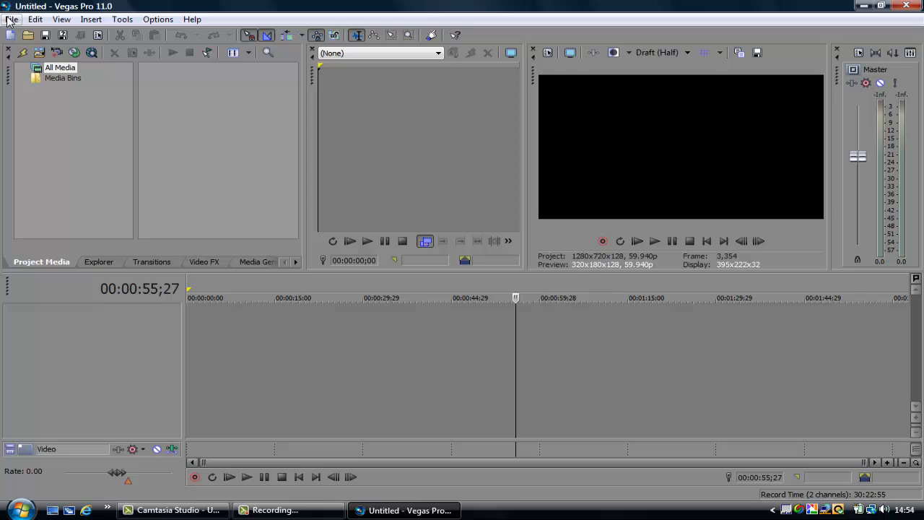
left_click(12, 19)
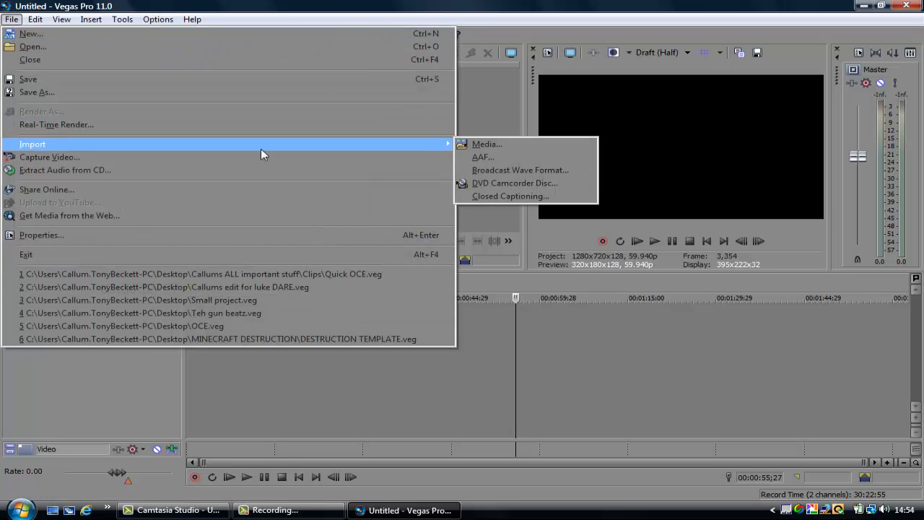
left_click(486, 143)
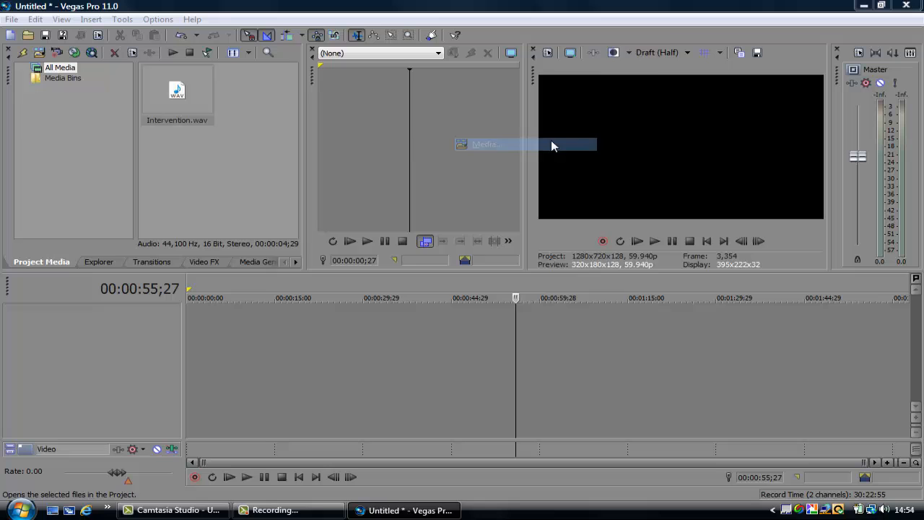
Reopen Import Media, go up two folder levels and open the sound effects folder
left_click(22, 52)
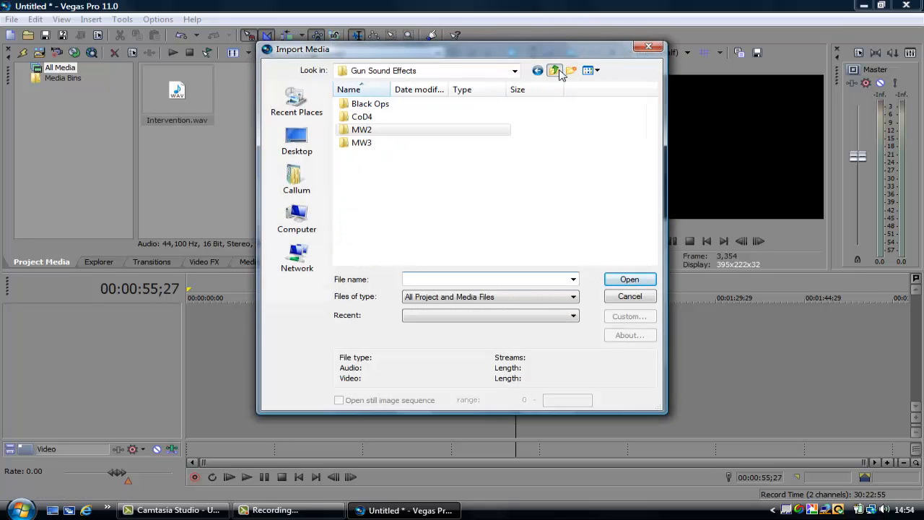
left_click(555, 70)
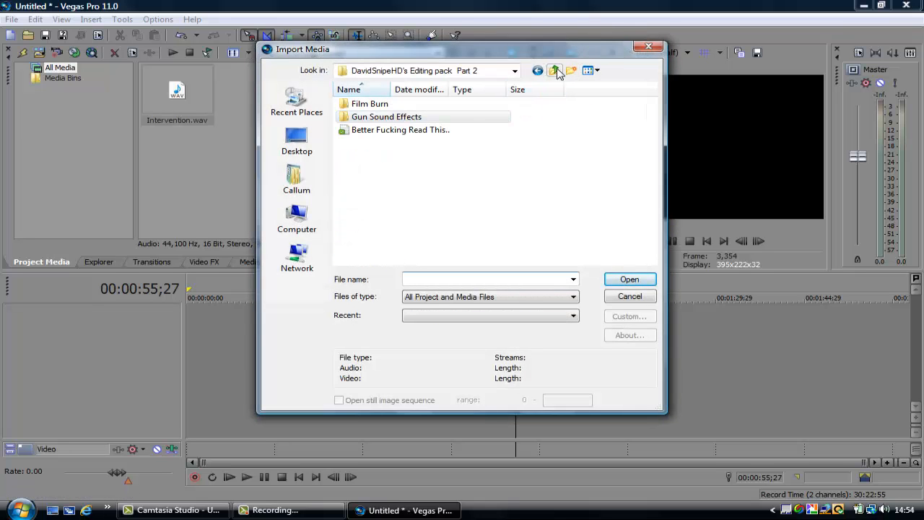
left_click(553, 70)
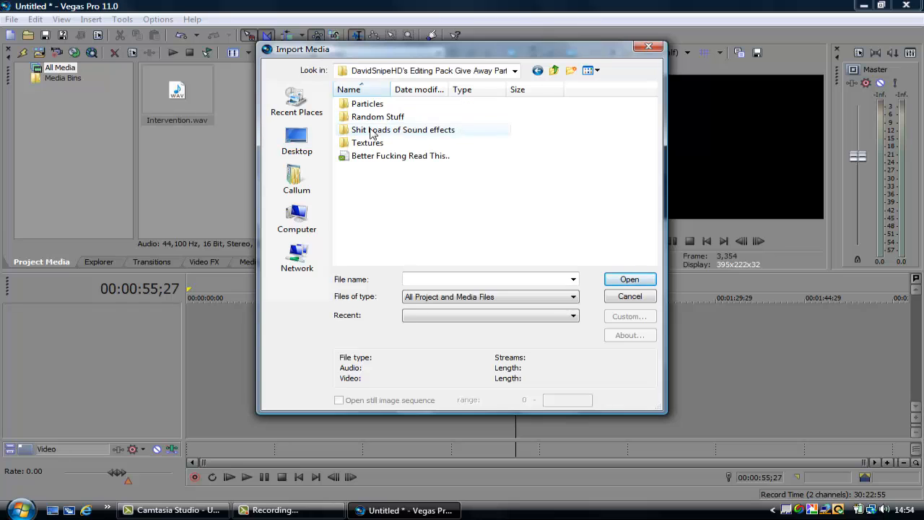
left_click(629, 279)
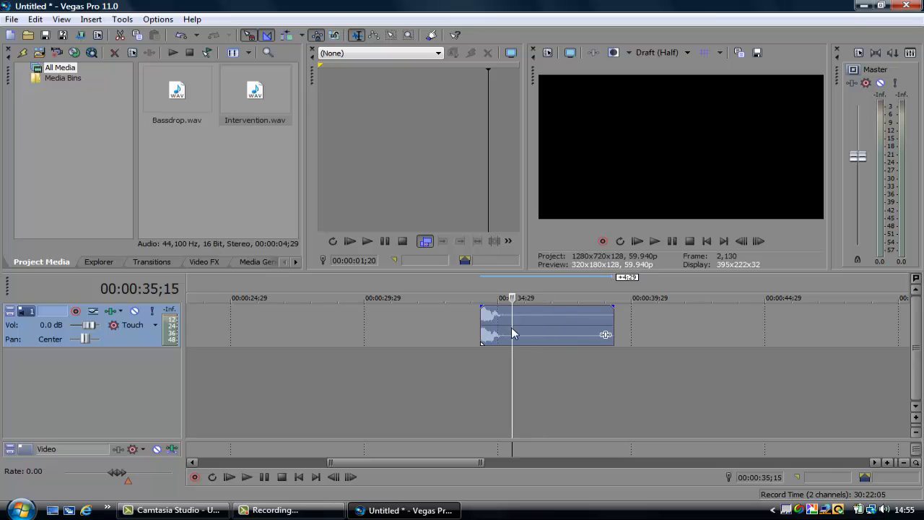
Make a reversed Intervention subclip, trim its end before Bassdrop, and play from start
right_click(513, 334)
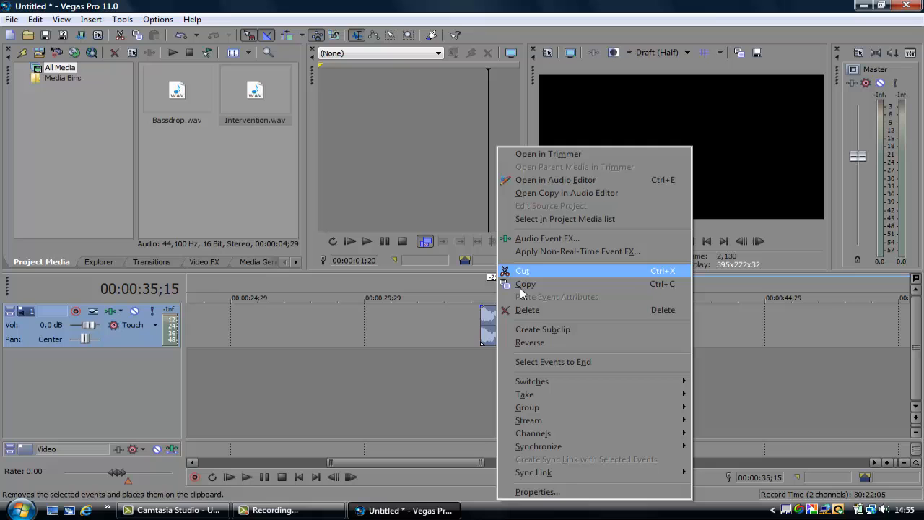
left_click(522, 270)
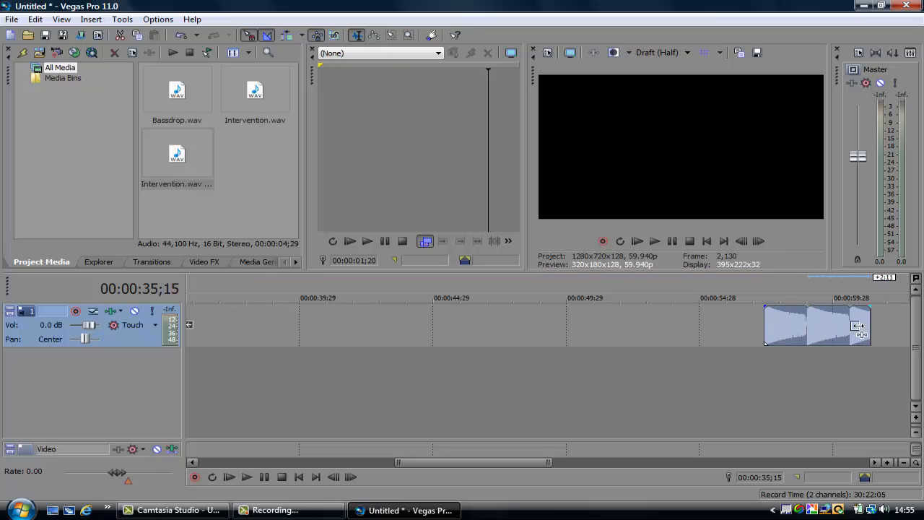
left_click_drag(816, 325, 234, 325)
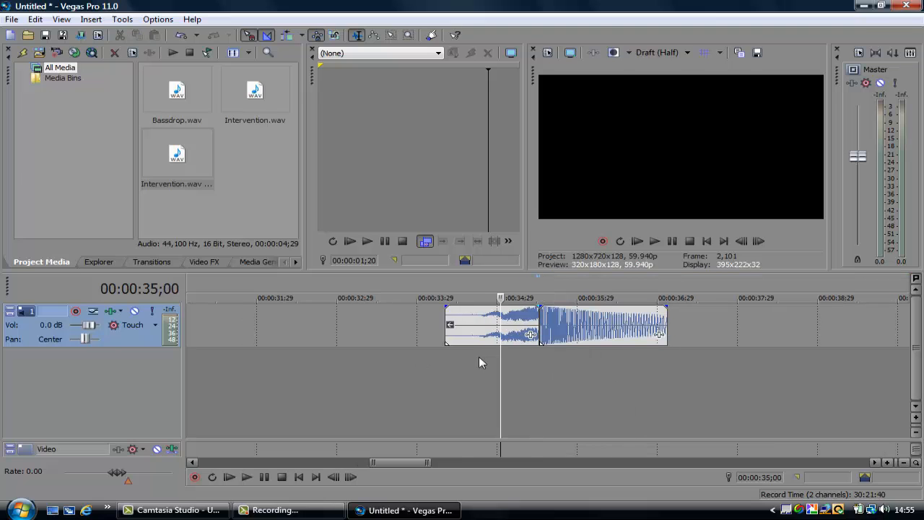
left_click(653, 242)
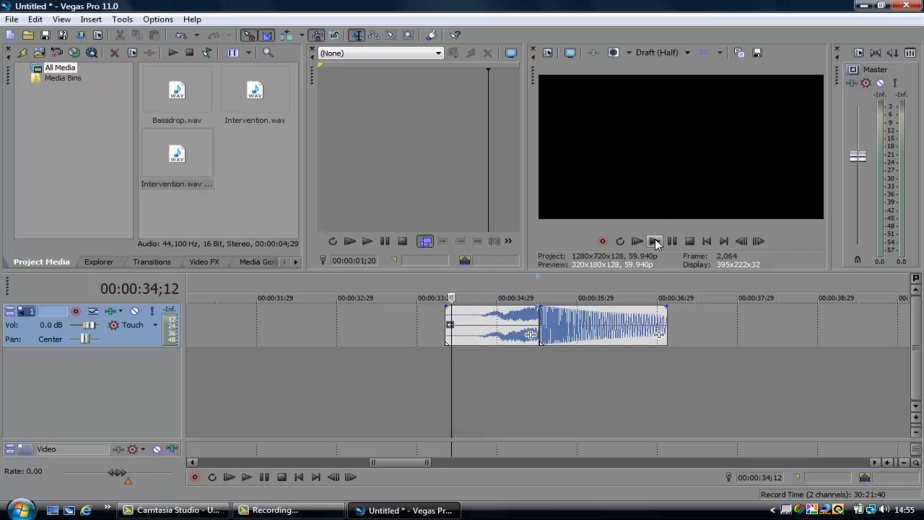
Add Amplitude Modulation to the Bassdrop clip through the Plug-In Chooser and confirm
left_click(655, 241)
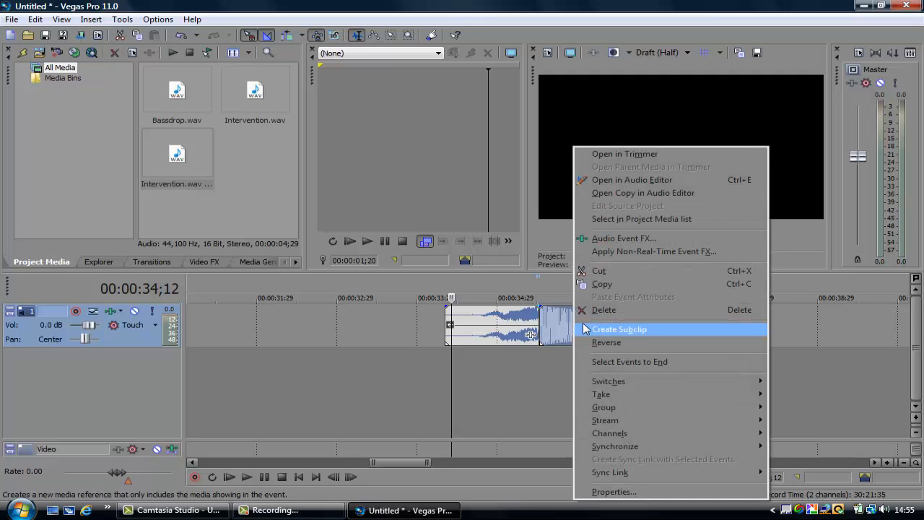
left_click(624, 238)
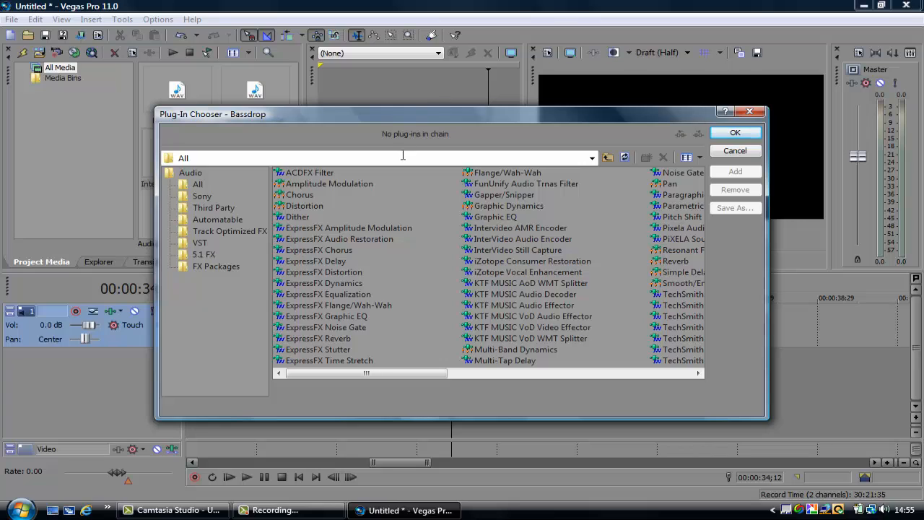
left_click(328, 184)
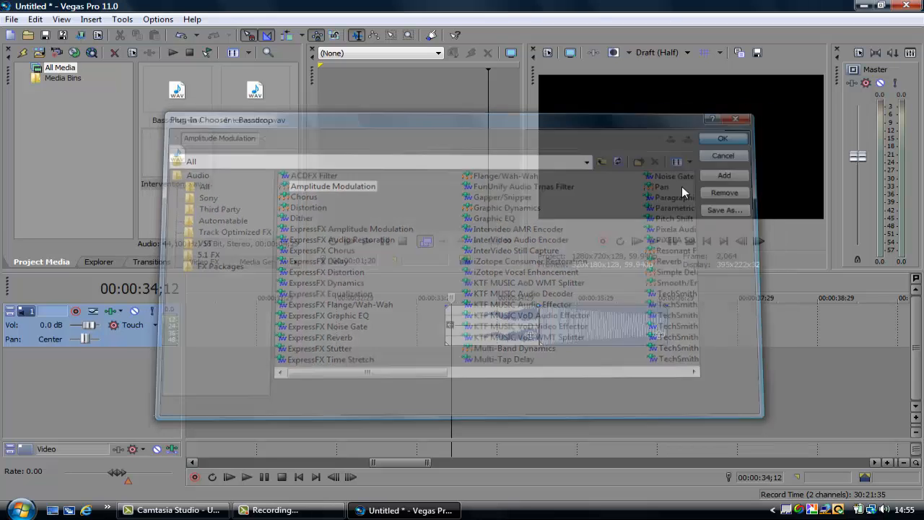
left_click(723, 138)
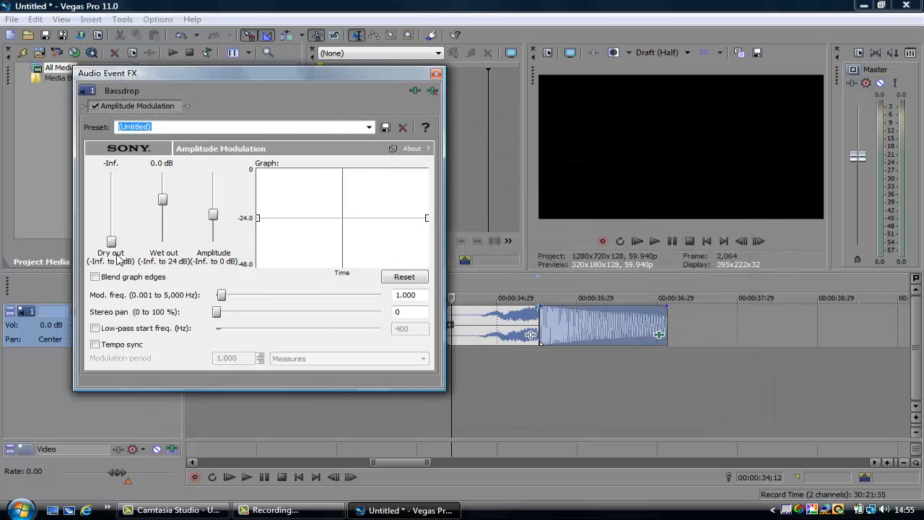
Enable Blend graph edges, raise amplitude to maximum, and close the effect settings
left_click(95, 277)
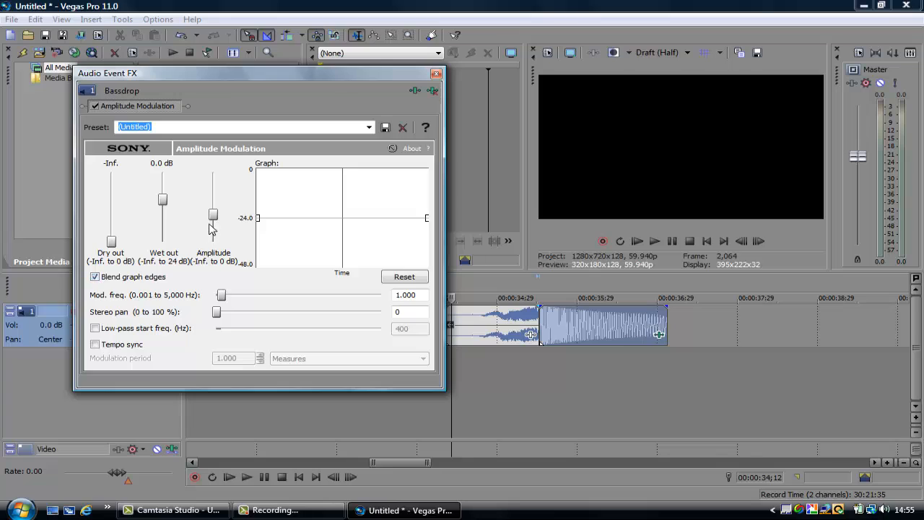
left_click_drag(213, 215, 213, 181)
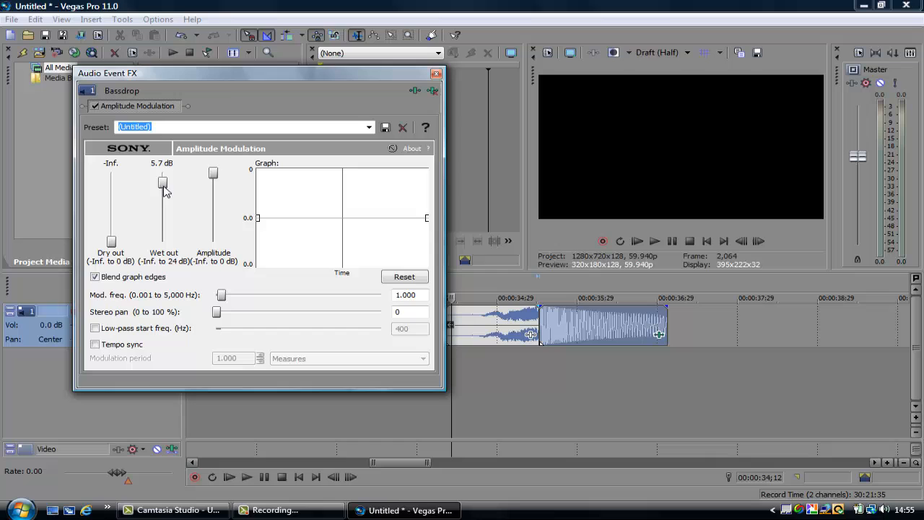
left_click(436, 73)
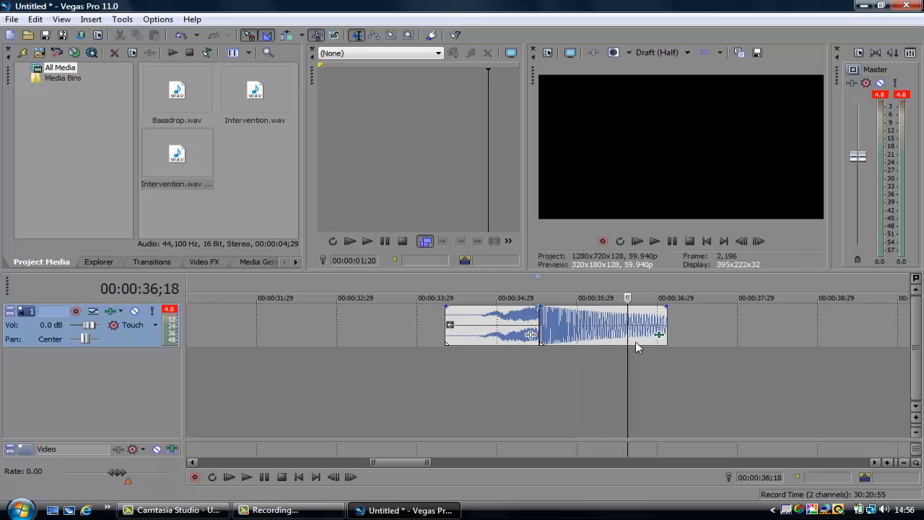
Reopen Bassdrop's Audio Event FX, set Mod. freq to 88.25 Hz, and close it
right_click(603, 343)
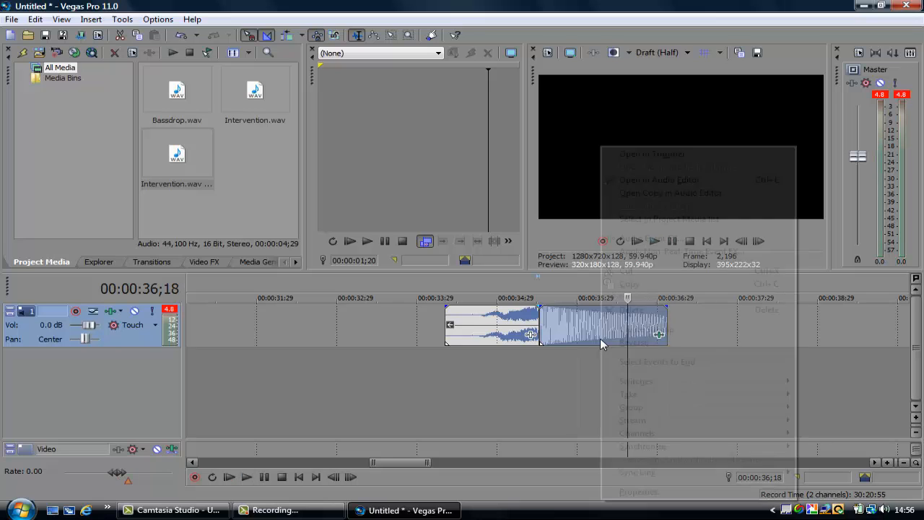
right_click(603, 332)
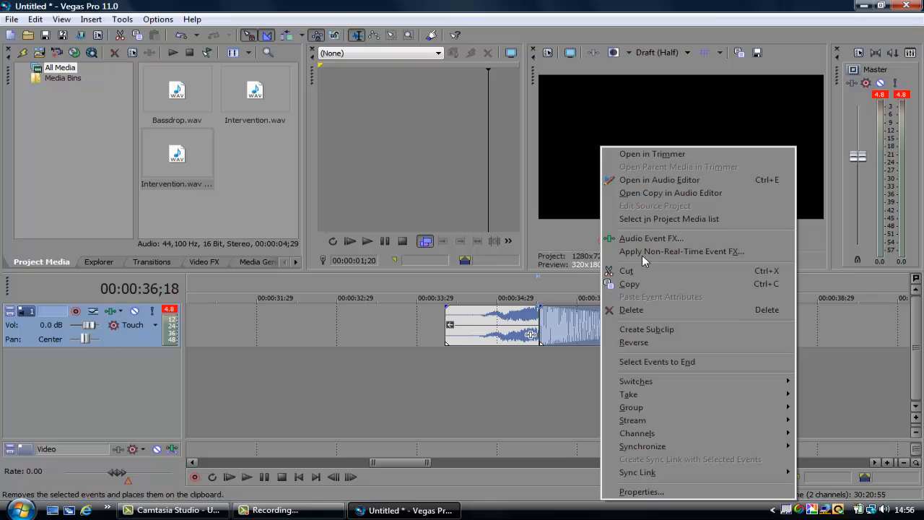
mouse_move(650, 238)
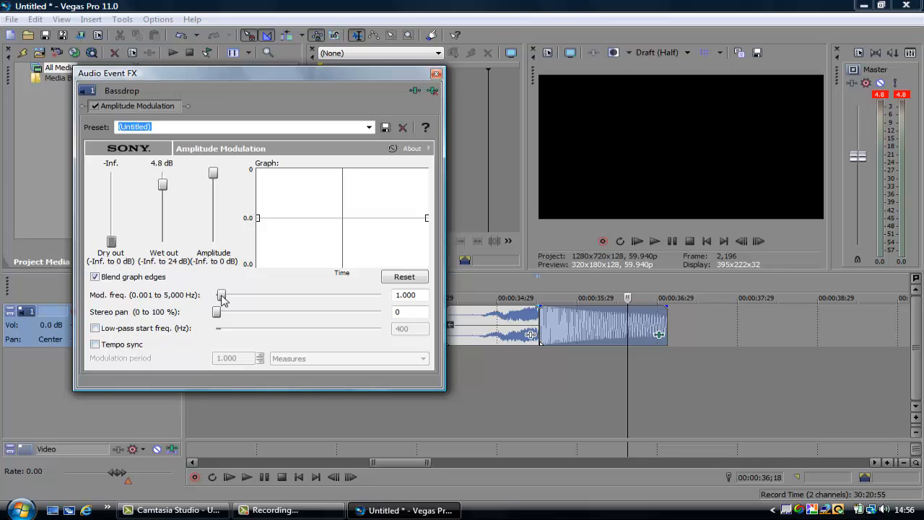
left_click_drag(222, 295, 307, 295)
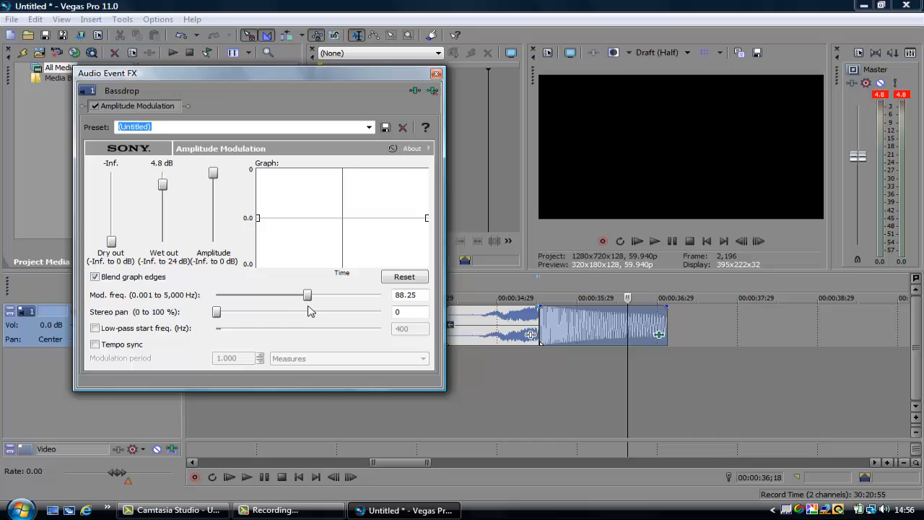
left_click(436, 73)
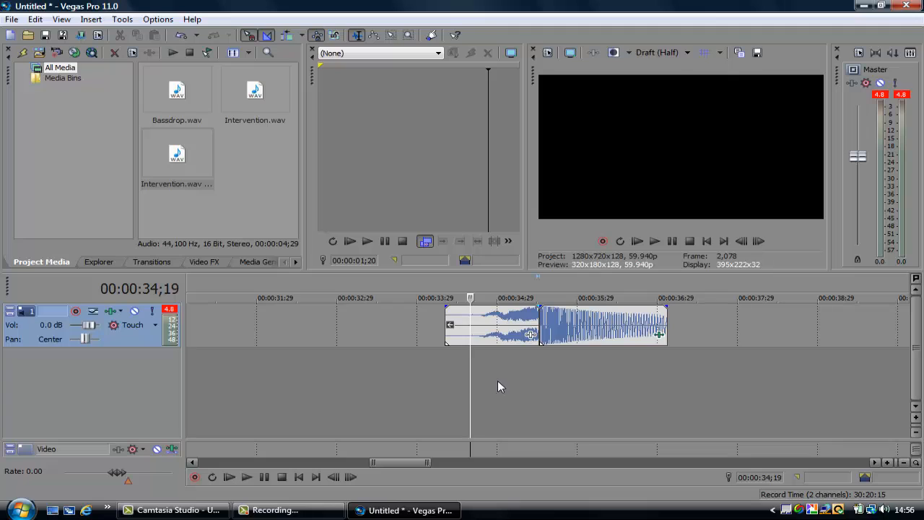
mouse_move(504, 376)
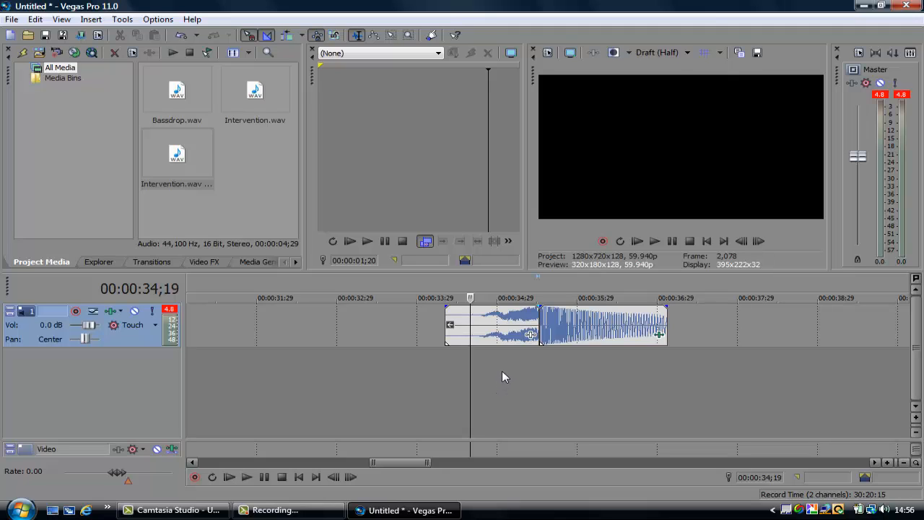
mouse_move(524, 357)
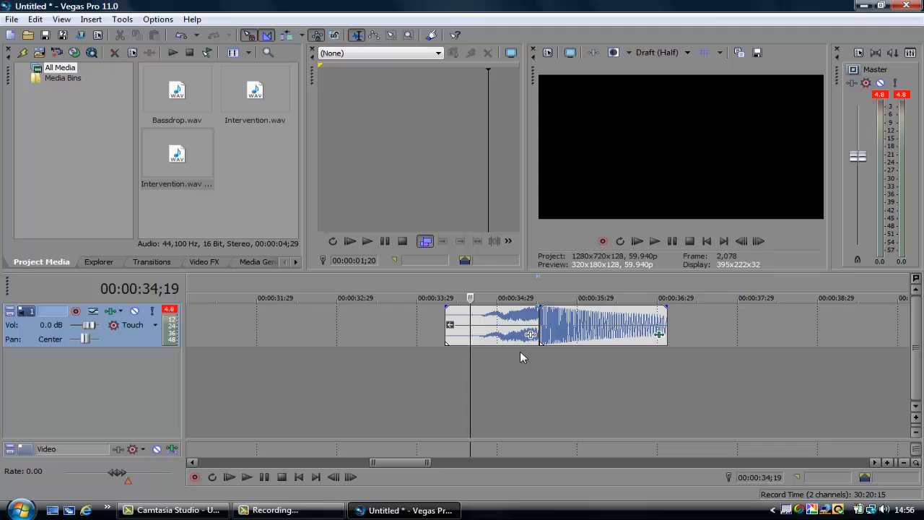
mouse_move(386, 292)
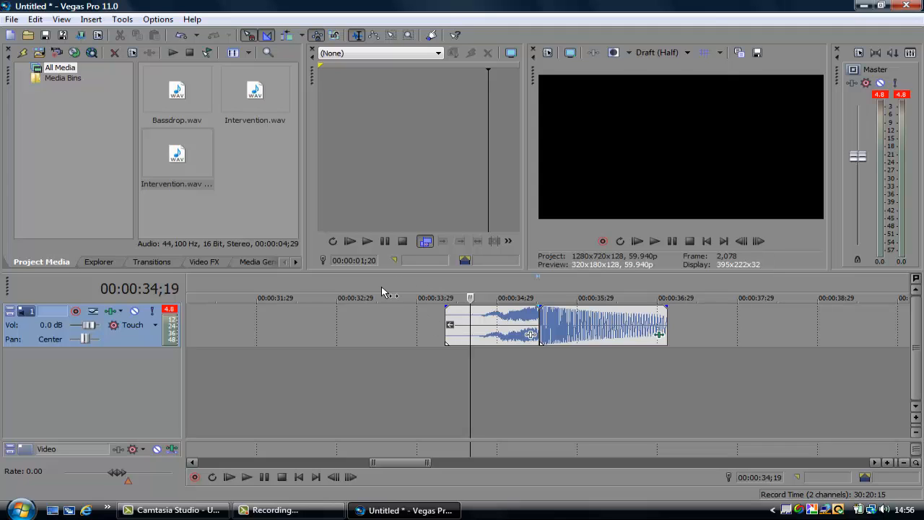